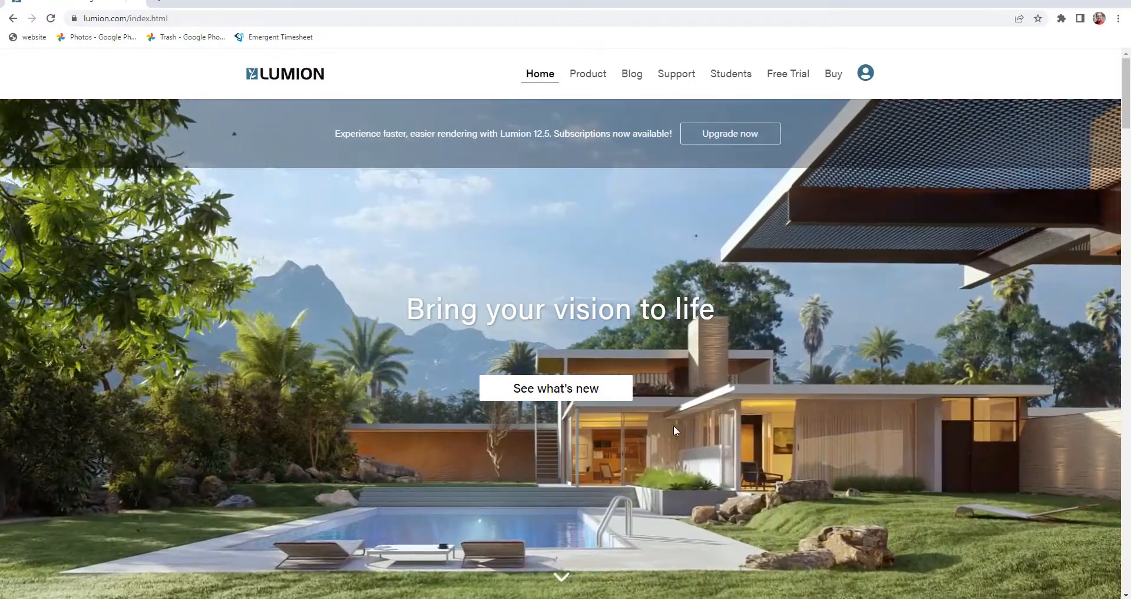
Step: Go to the Students licensing page from the top navigation
{"action": "left_click", "coordinate": [731, 73]}
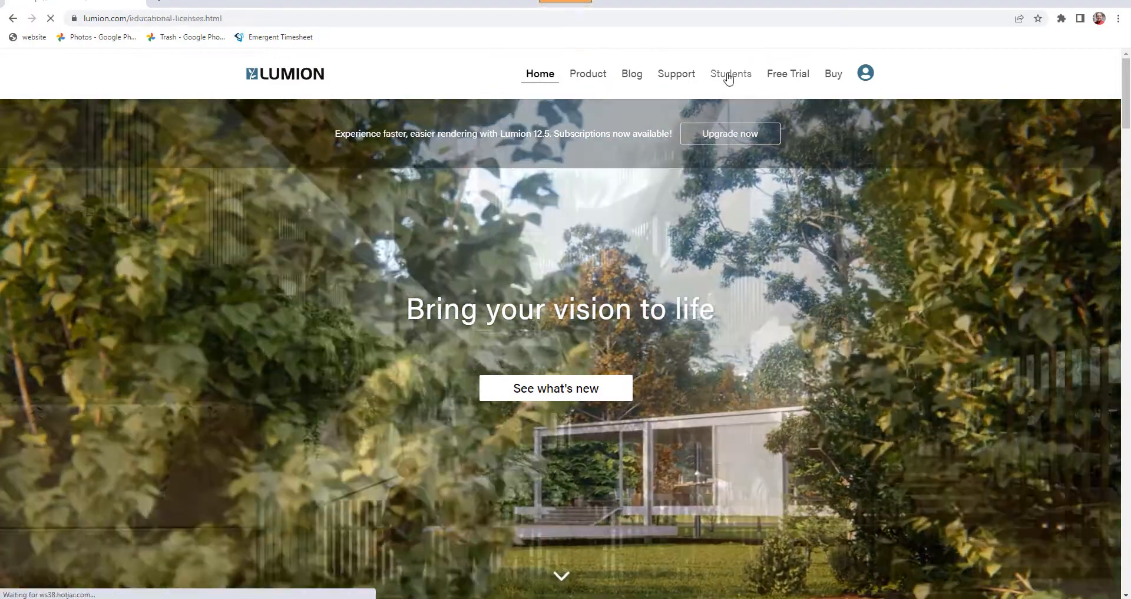
Step: Bring the Students and Educators license cards into view on the Educational Licenses page
{"action": "left_click", "coordinate": [731, 73]}
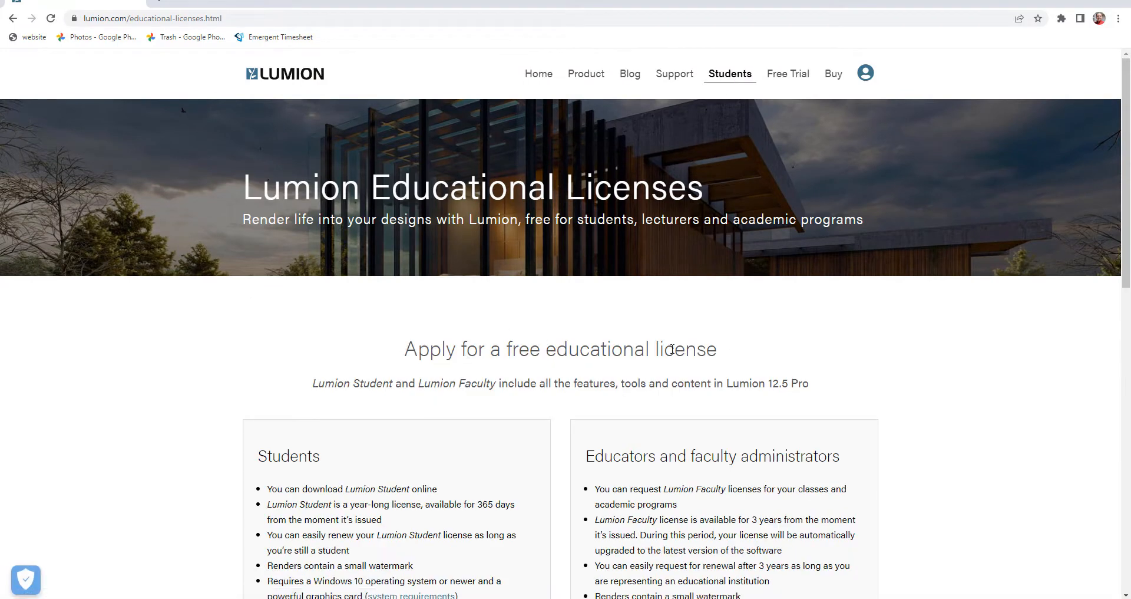
{"action": "scroll", "scroll_direction": "down", "scroll_amount": 3}
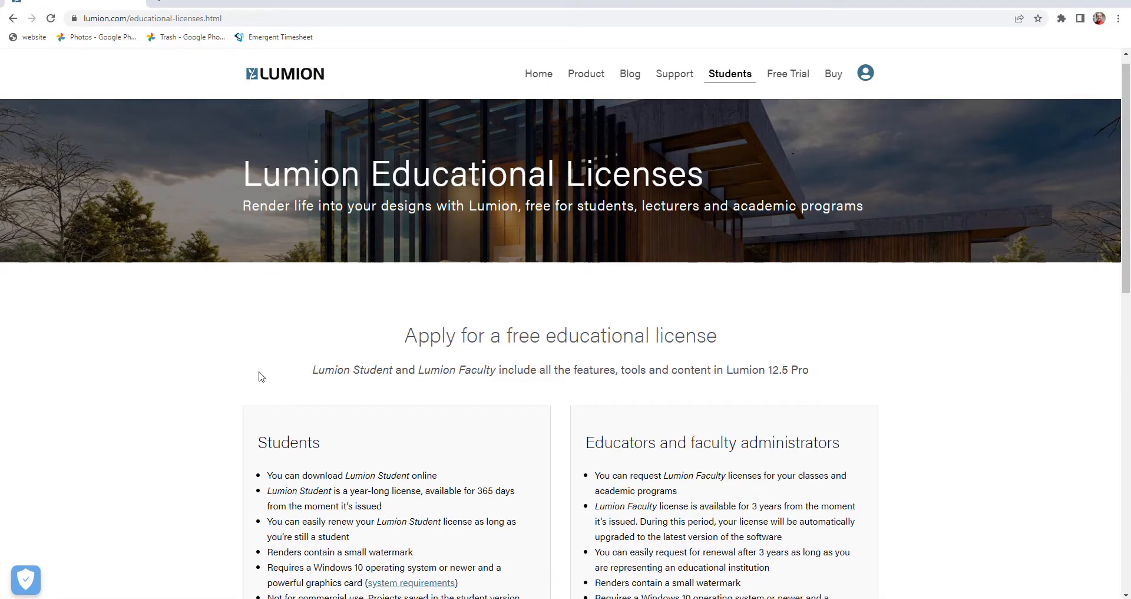
{"action": "scroll", "scroll_direction": "down", "scroll_amount": 3}
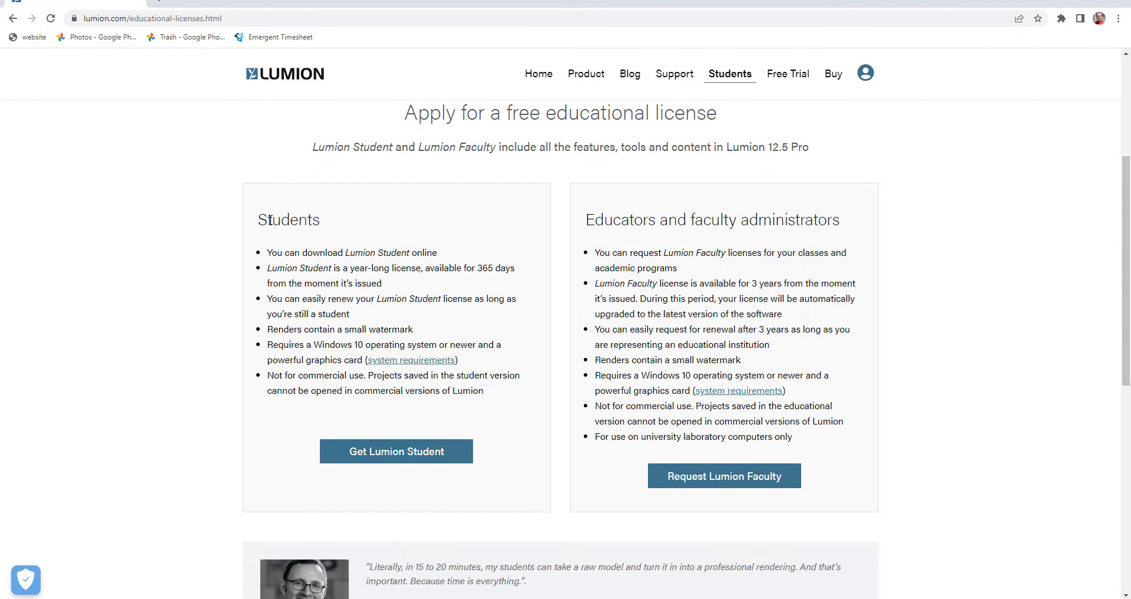
{"action": "mouse_move", "coordinate": [311, 411]}
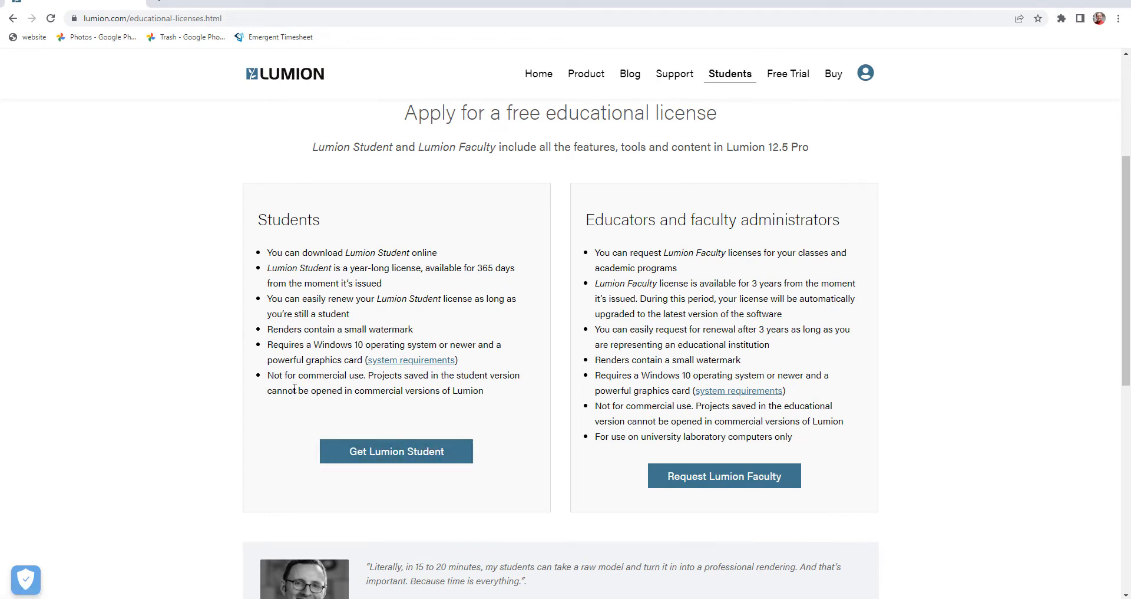
{"action": "mouse_move", "coordinate": [373, 386]}
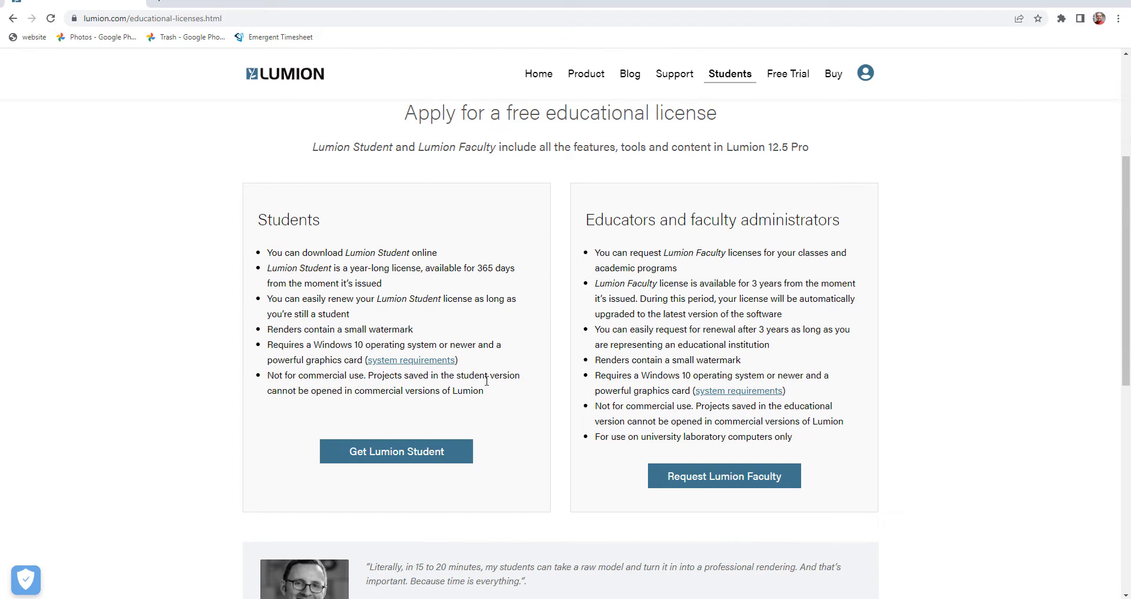
{"action": "mouse_move", "coordinate": [93, 523]}
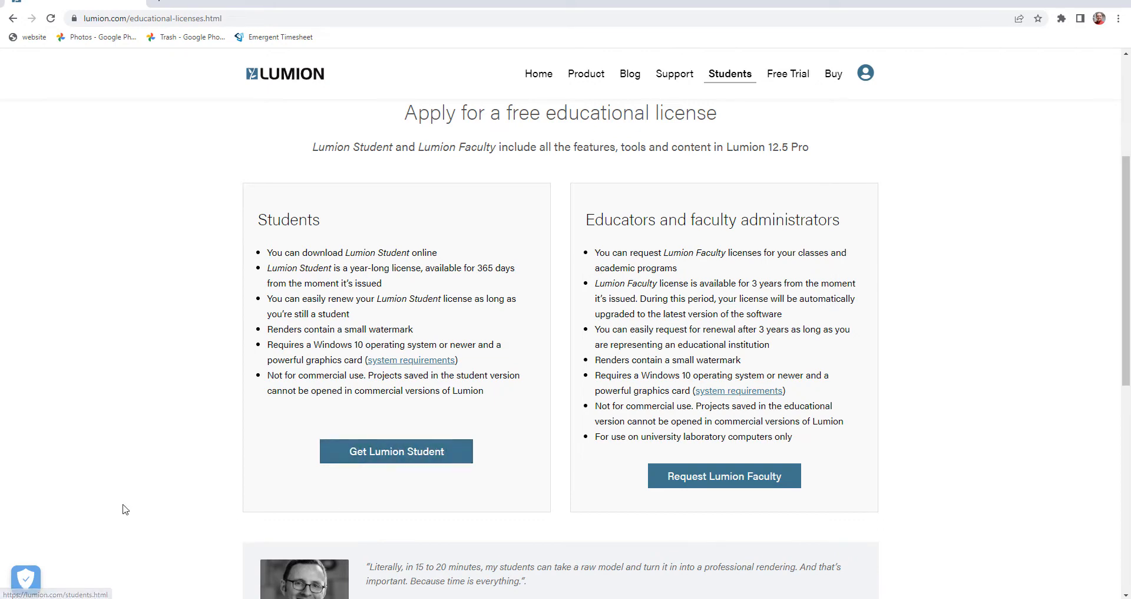
{"action": "mouse_move", "coordinate": [382, 463]}
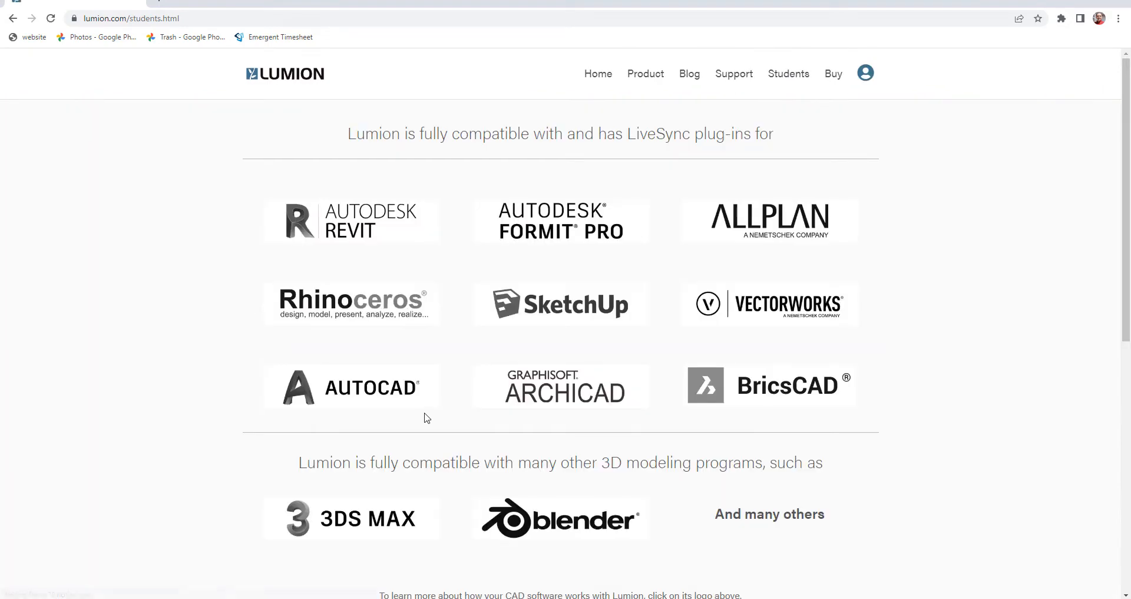
Step: Reach the 'Get Lumion Student in one easy step' request section on the students page
{"action": "scroll", "scroll_direction": "up", "scroll_amount": 3}
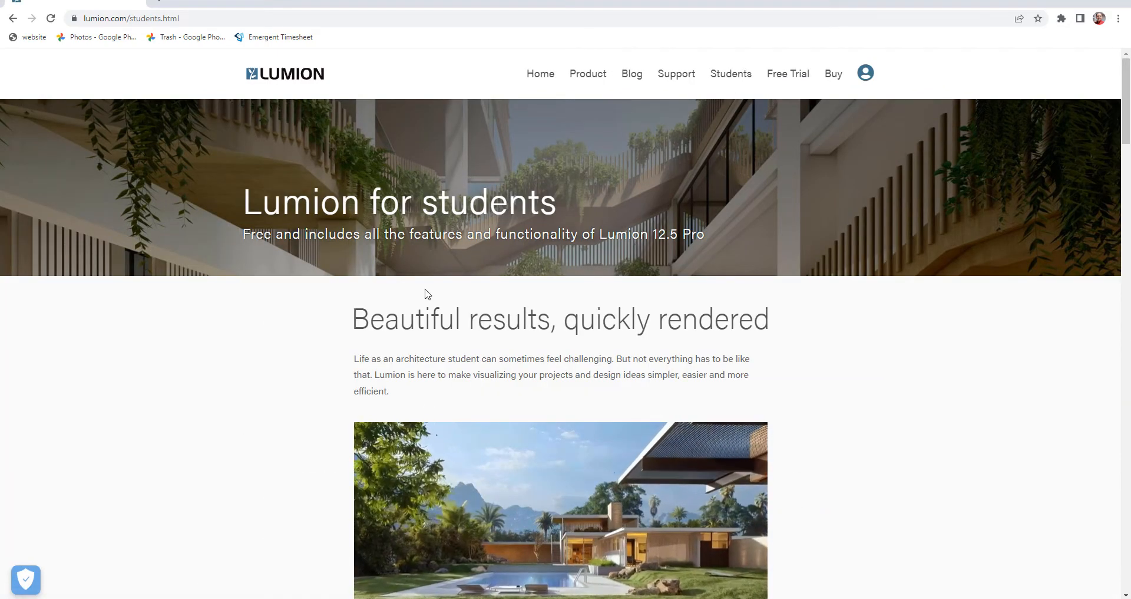
{"action": "scroll", "scroll_direction": "down", "scroll_amount": 3}
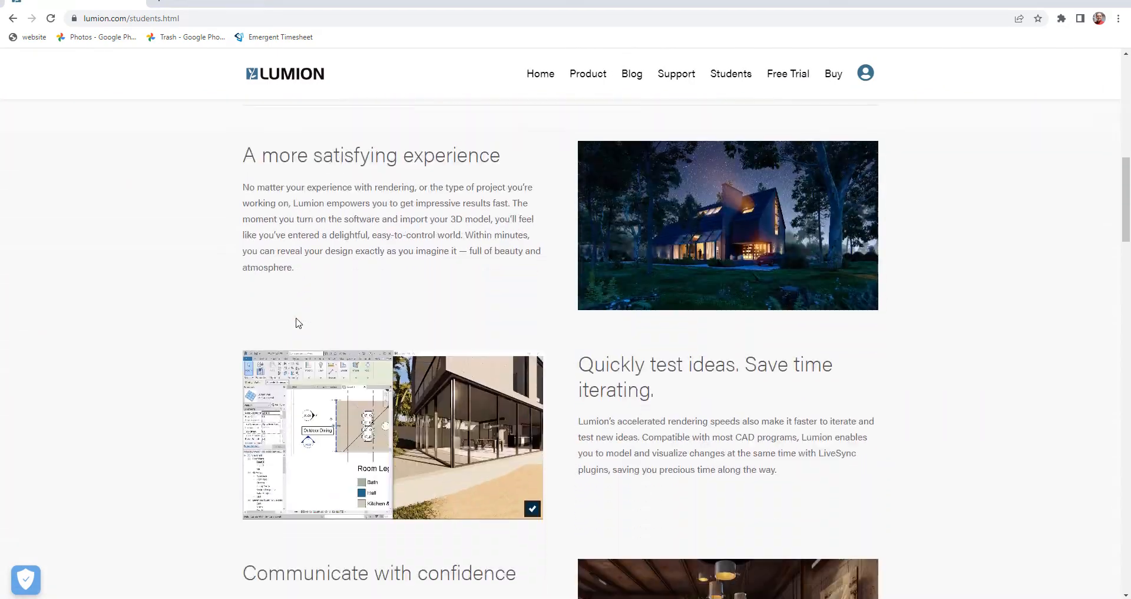
{"action": "scroll", "scroll_direction": "down", "scroll_amount": 3}
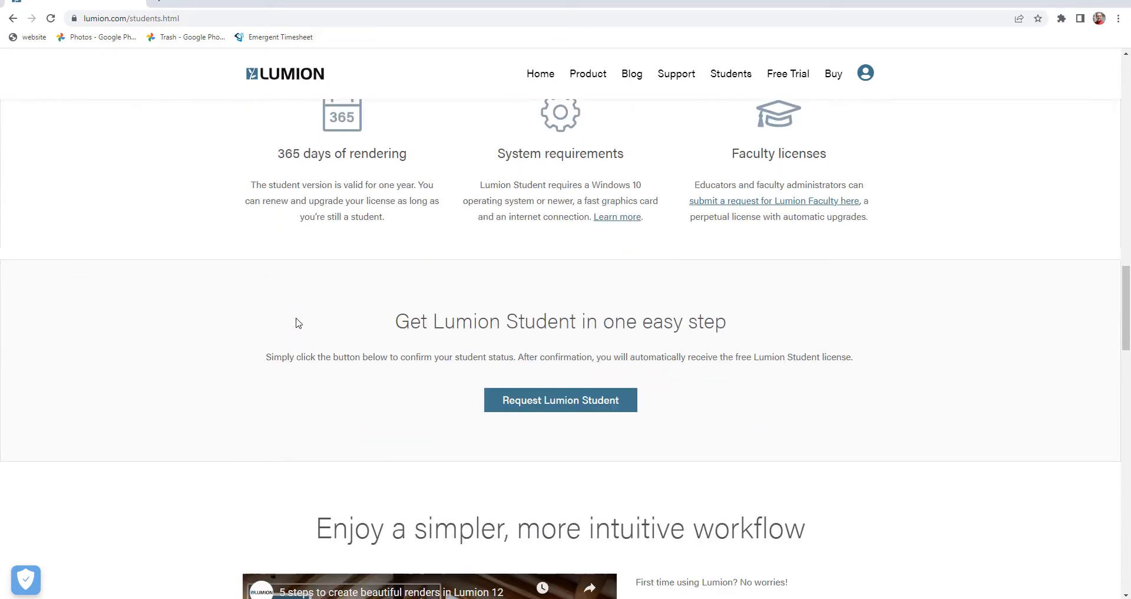
{"action": "scroll", "scroll_direction": "down", "scroll_amount": 3}
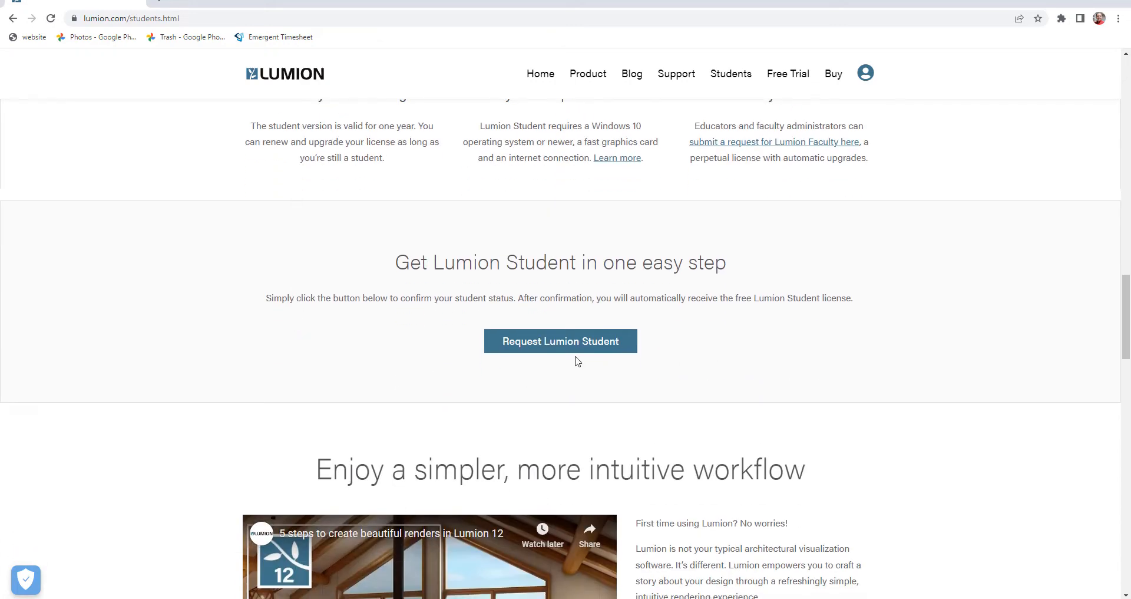
{"action": "mouse_move", "coordinate": [574, 345]}
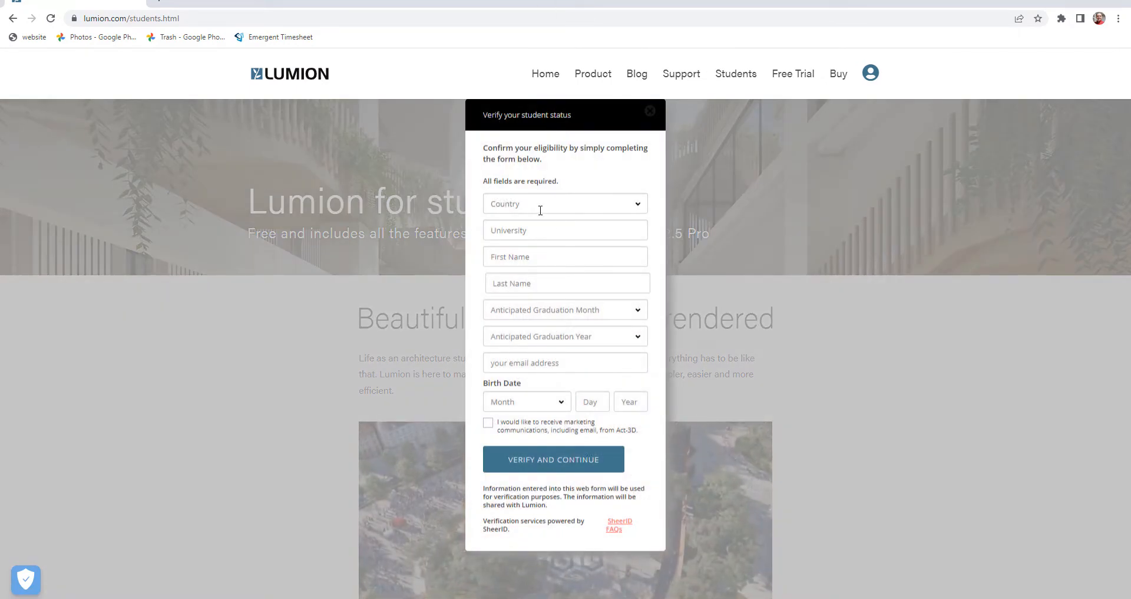
Step: Set country to United States and university to Kirkwood Community College
{"action": "left_click", "coordinate": [566, 202]}
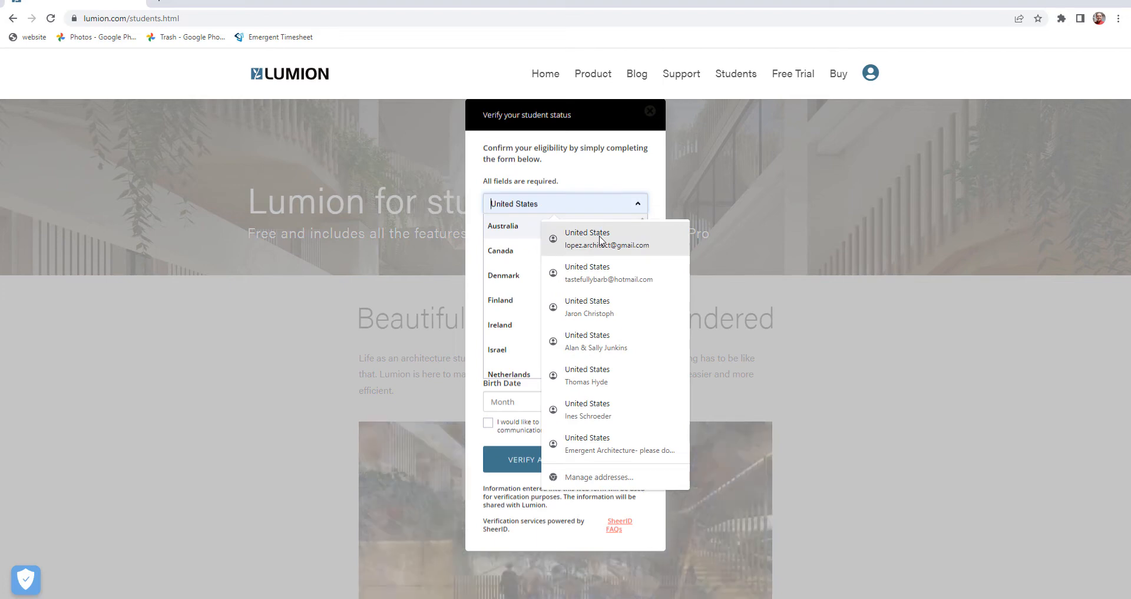
{"action": "left_click", "coordinate": [607, 238]}
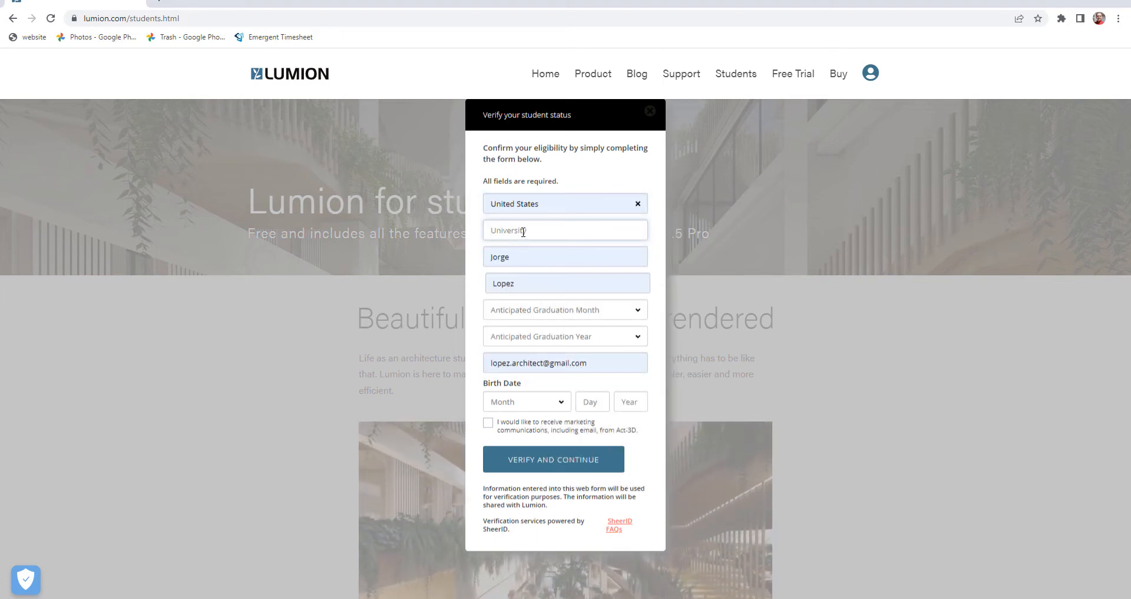
{"action": "type", "text": "Kirkwood Community College"}
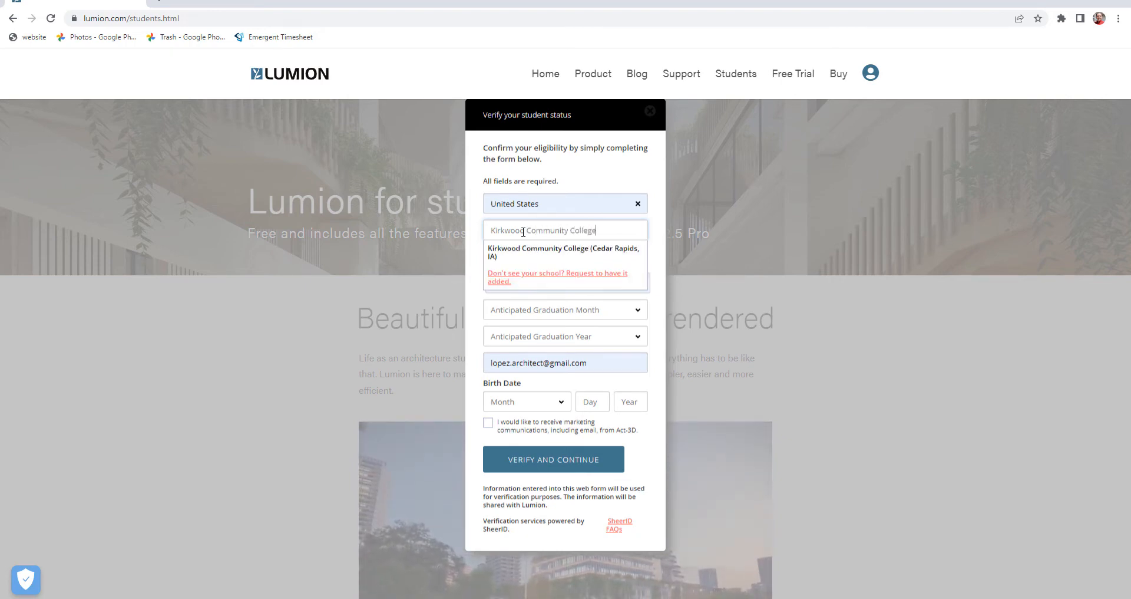
{"action": "left_click", "coordinate": [564, 252]}
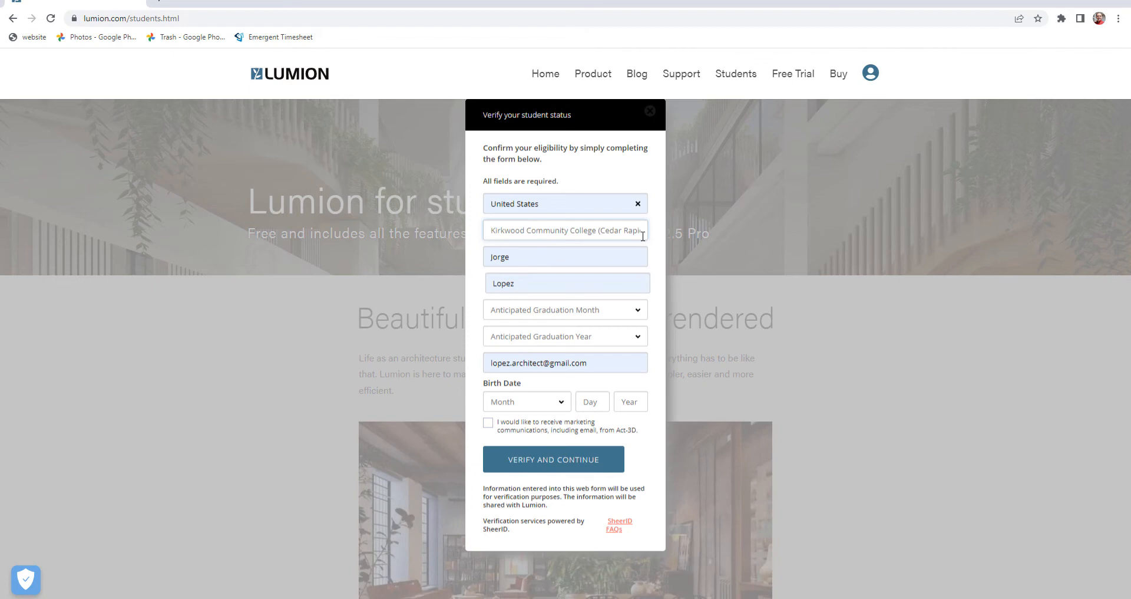
{"action": "left_click", "coordinate": [566, 309]}
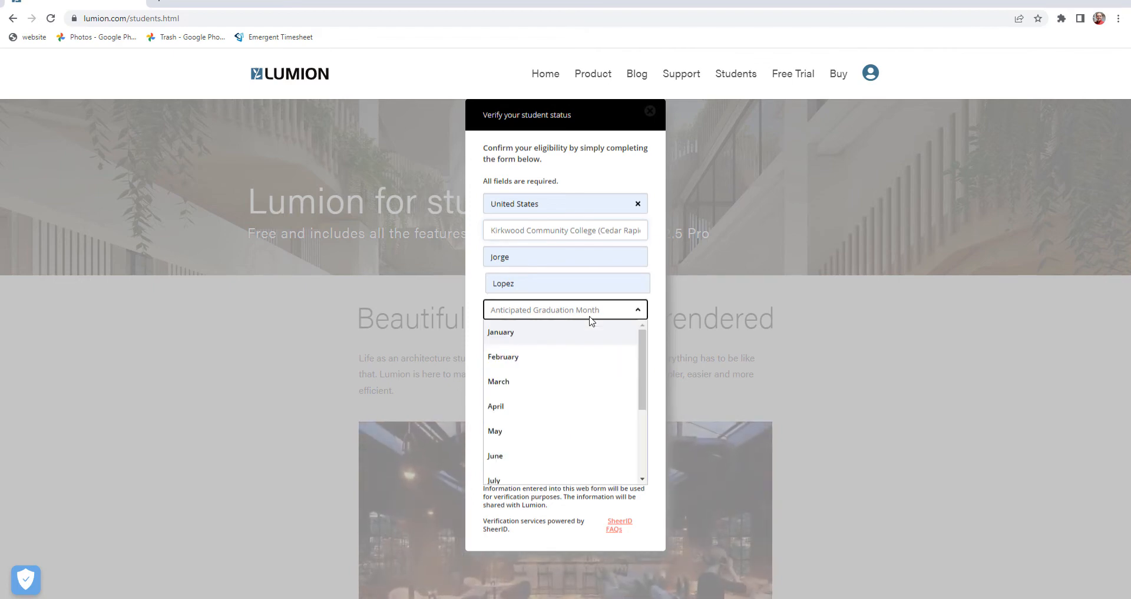
{"action": "mouse_move", "coordinate": [518, 432]}
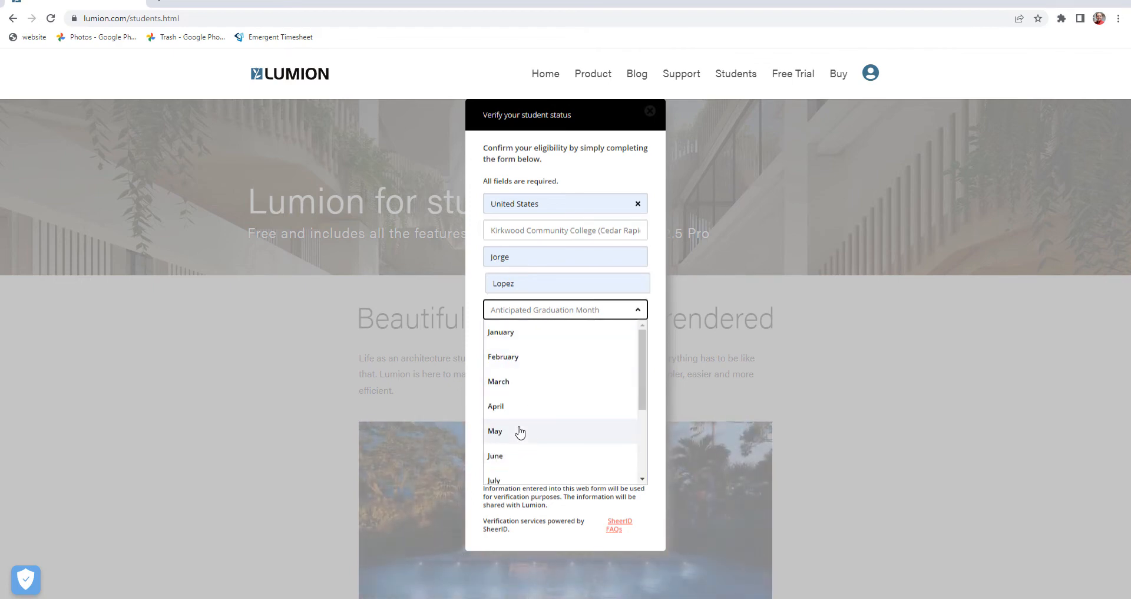
{"action": "left_click", "coordinate": [495, 431]}
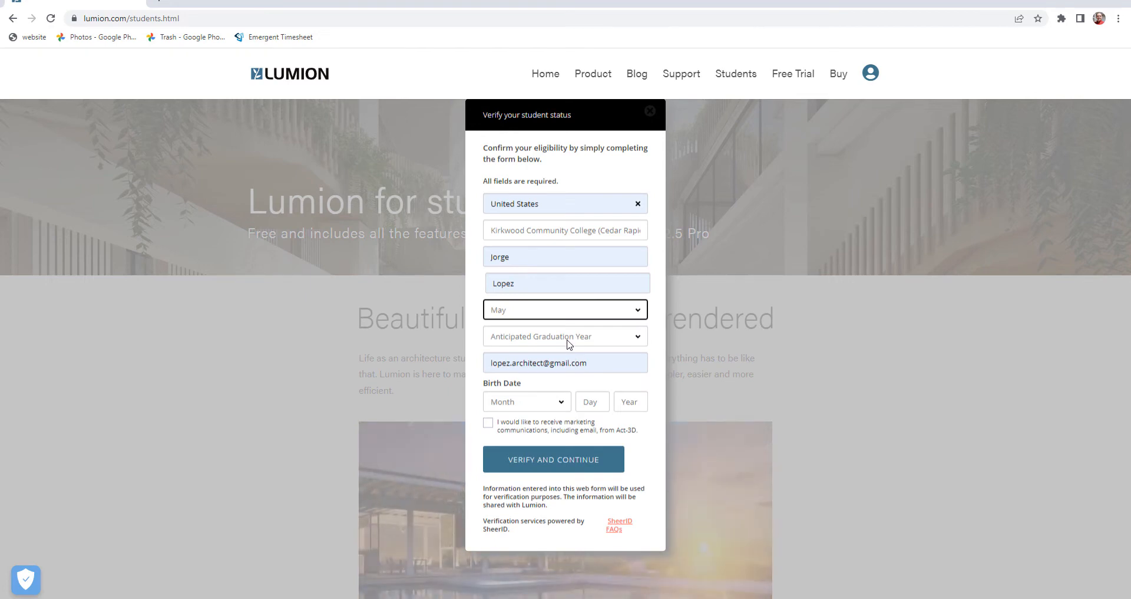
{"action": "left_click", "coordinate": [566, 336]}
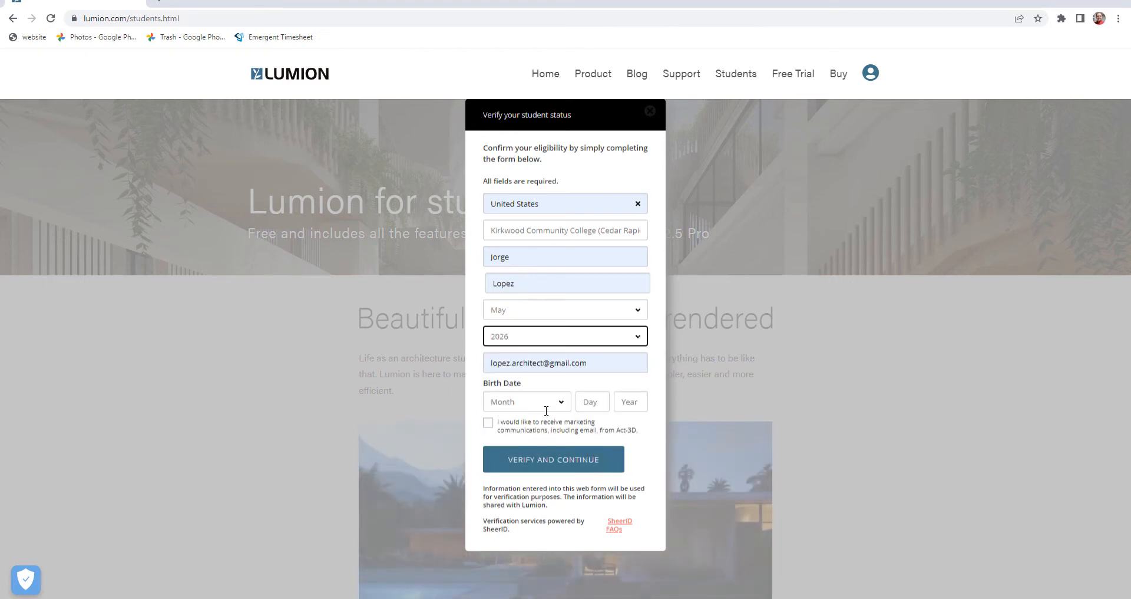
{"action": "left_click", "coordinate": [527, 401]}
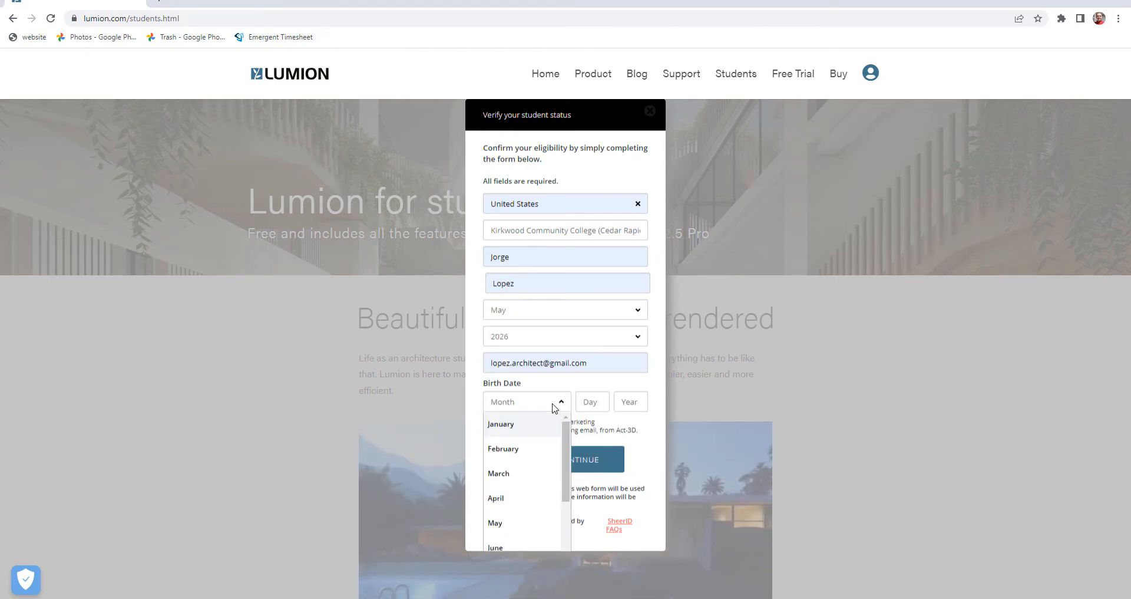
{"action": "left_click", "coordinate": [498, 473]}
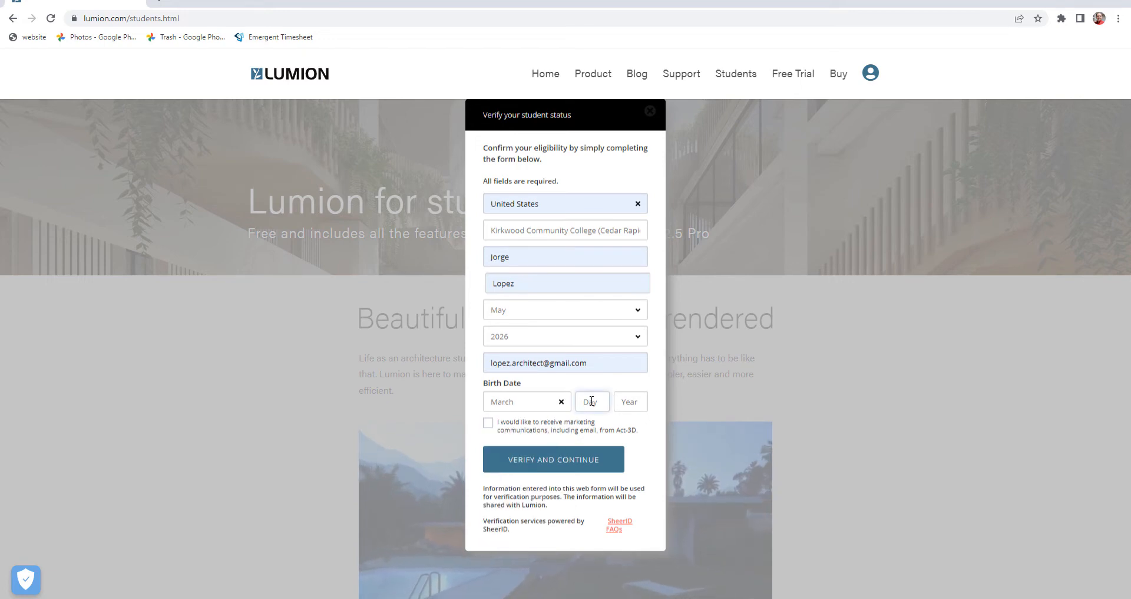
{"action": "type", "text": "20"}
{"action": "left_click", "coordinate": [630, 401]}
{"action": "type", "text": "1962"}
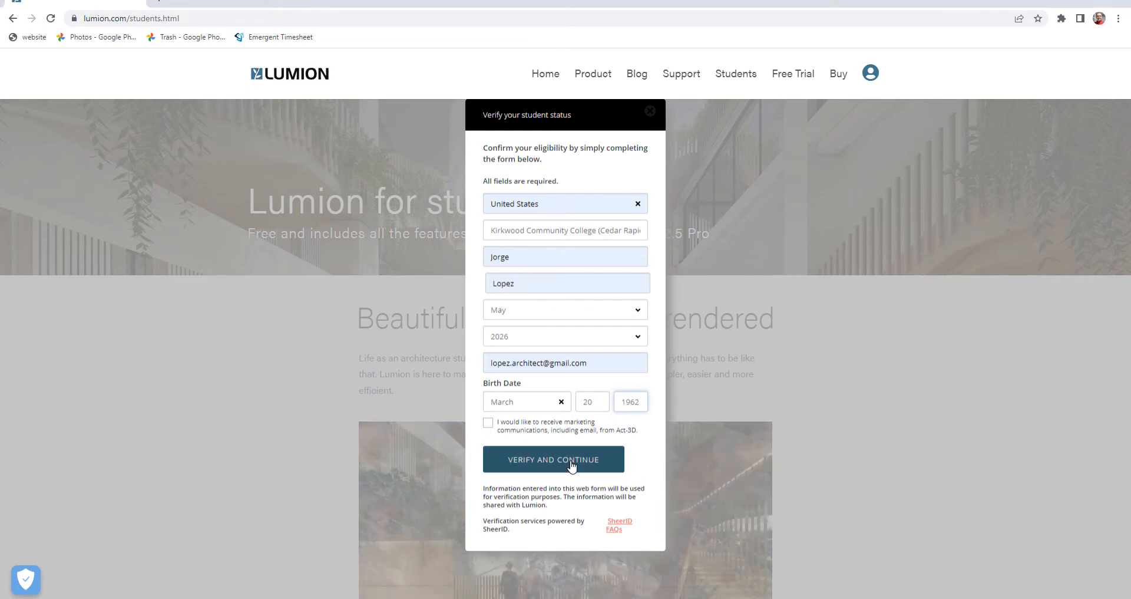
{"action": "left_click", "coordinate": [565, 459]}
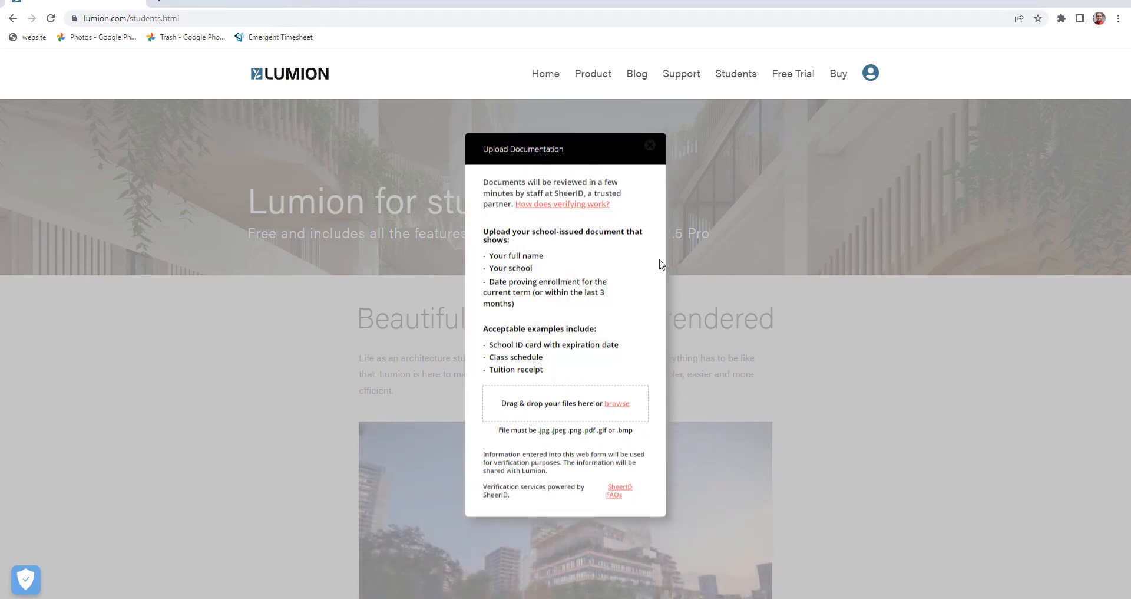
{"action": "mouse_move", "coordinate": [430, 318]}
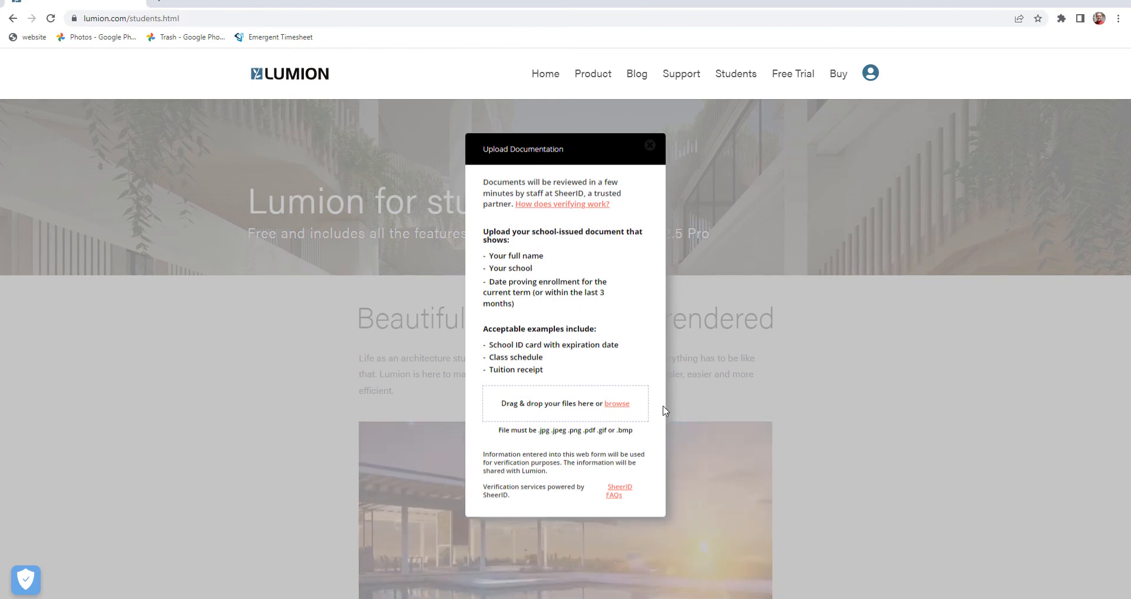
{"action": "mouse_move", "coordinate": [617, 403]}
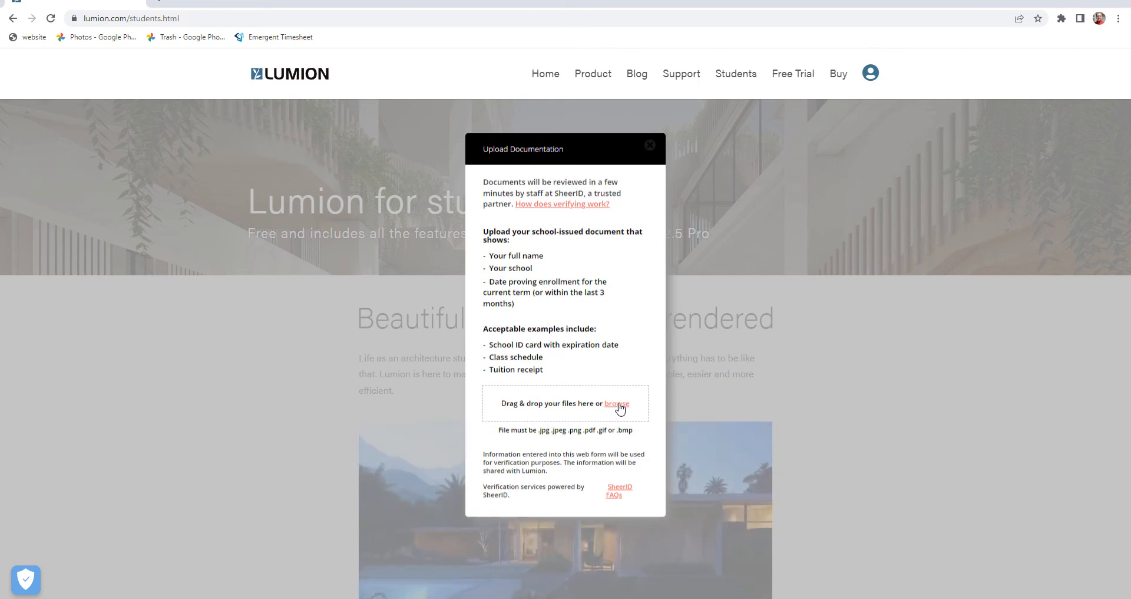